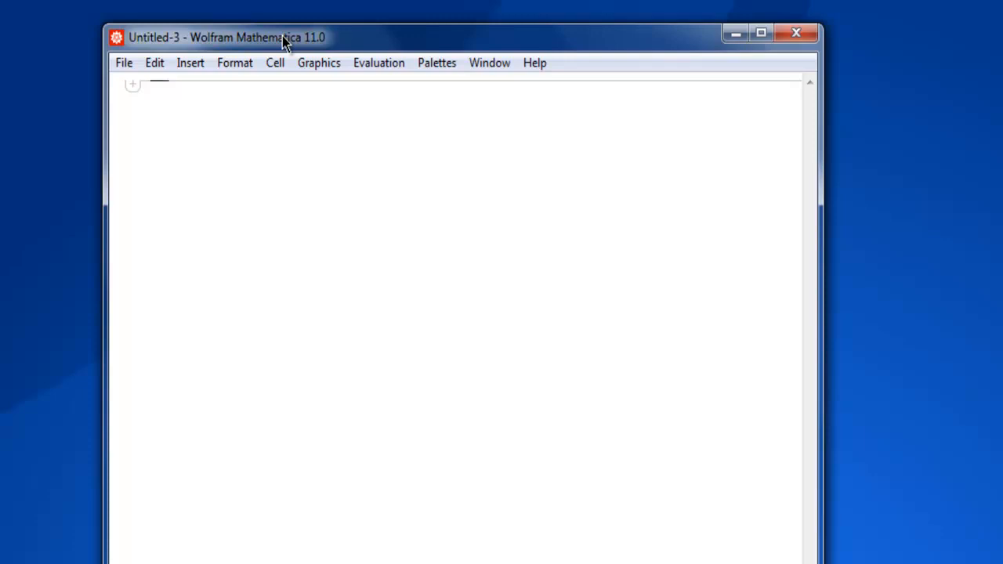
pyautogui.moveTo(335, 257)
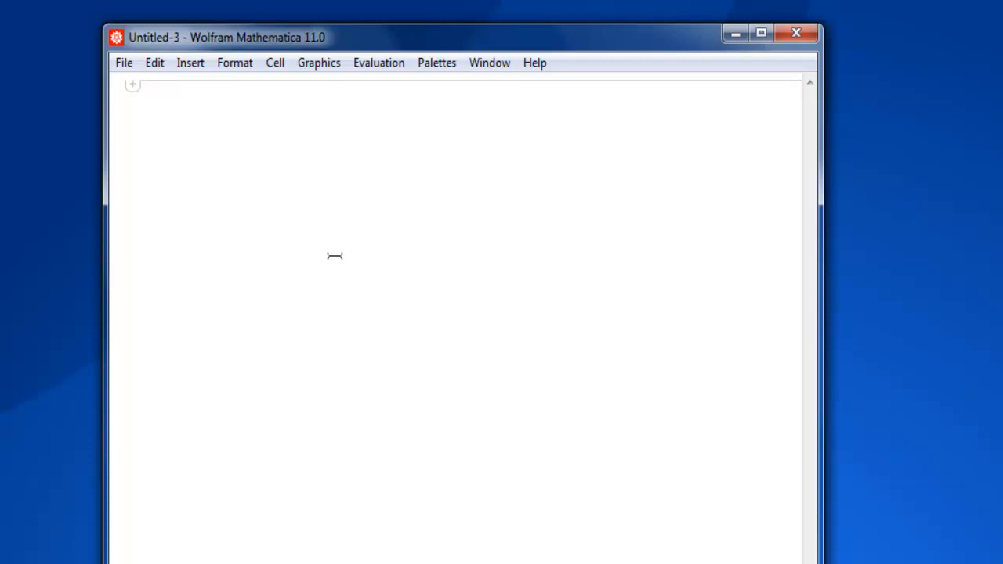
# Enter and evaluate alist = {12, 5, 7, 9, 14, 13, 1, 91, 84}.
pyautogui.write('alist')
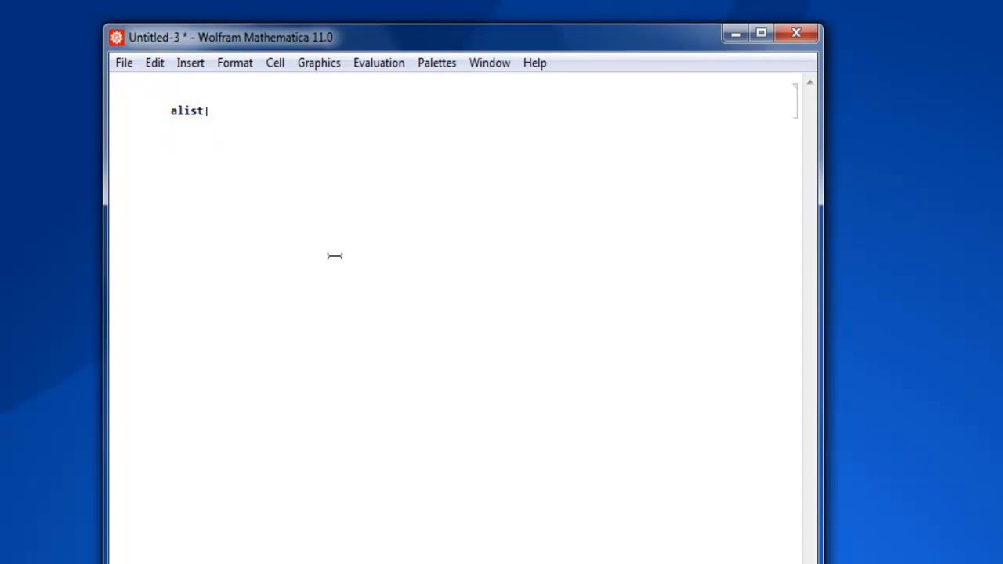
pyautogui.write('= {')
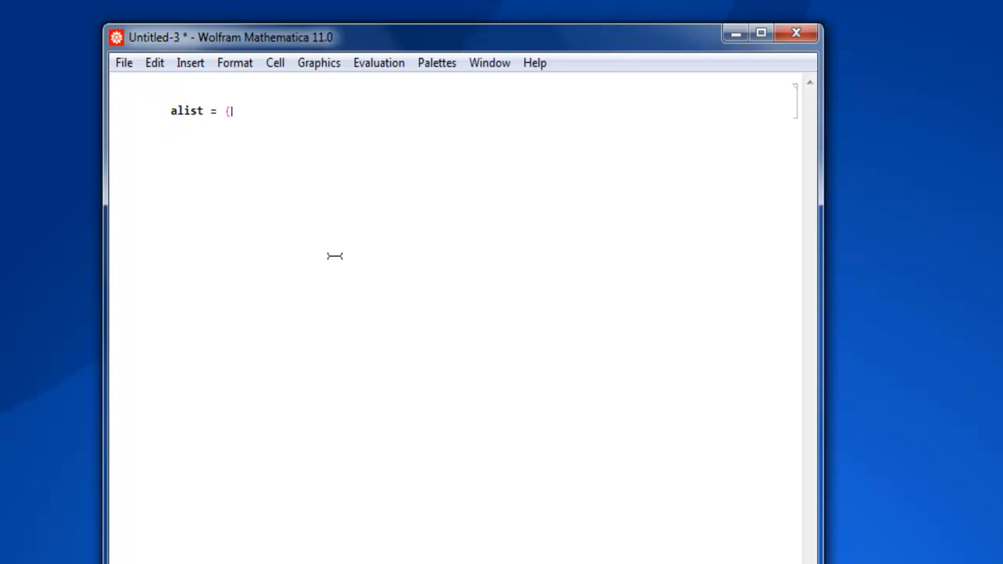
pyautogui.write('12, 5')
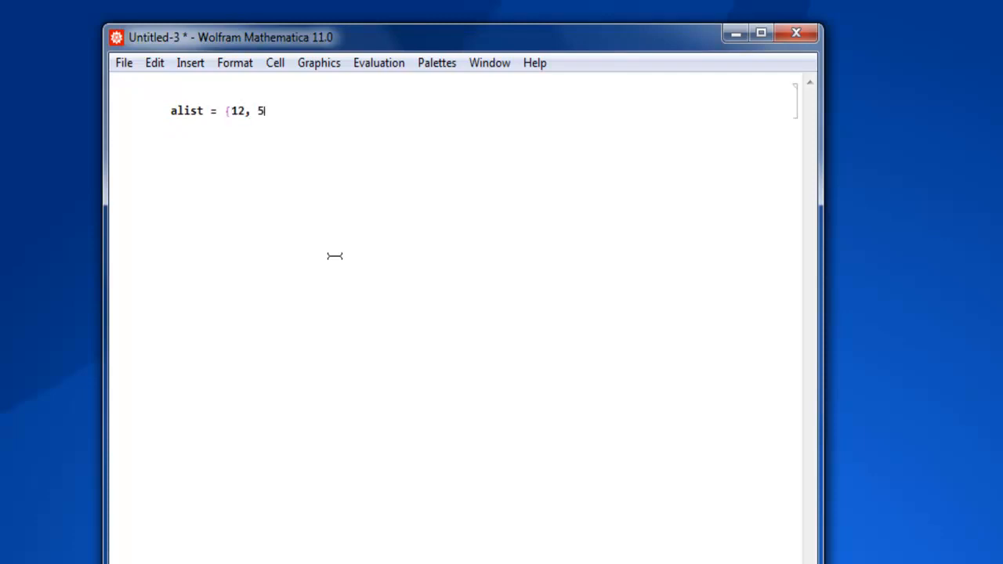
pyautogui.write(', 7, 9')
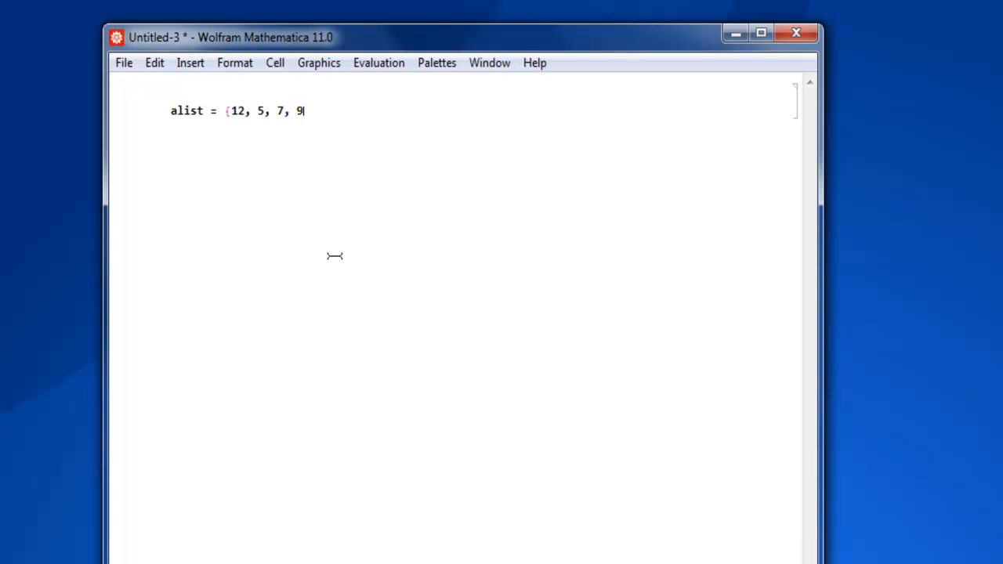
pyautogui.write(', 14')
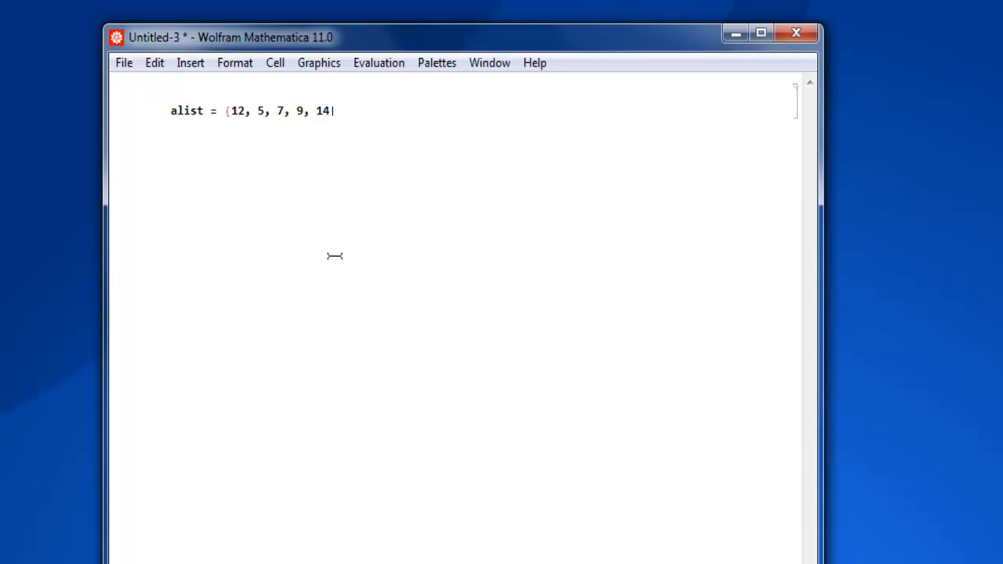
pyautogui.write(', 13,')
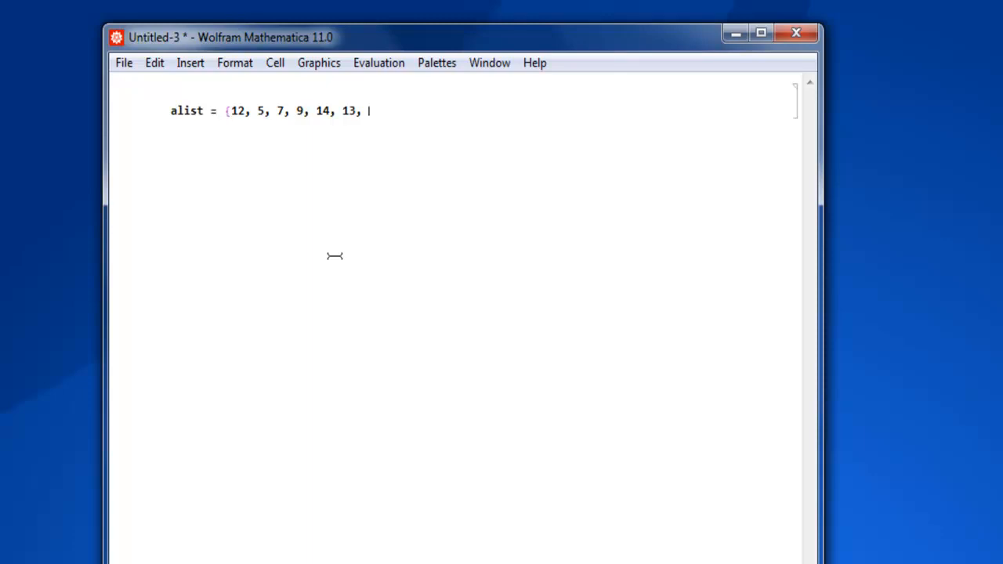
pyautogui.write('1')
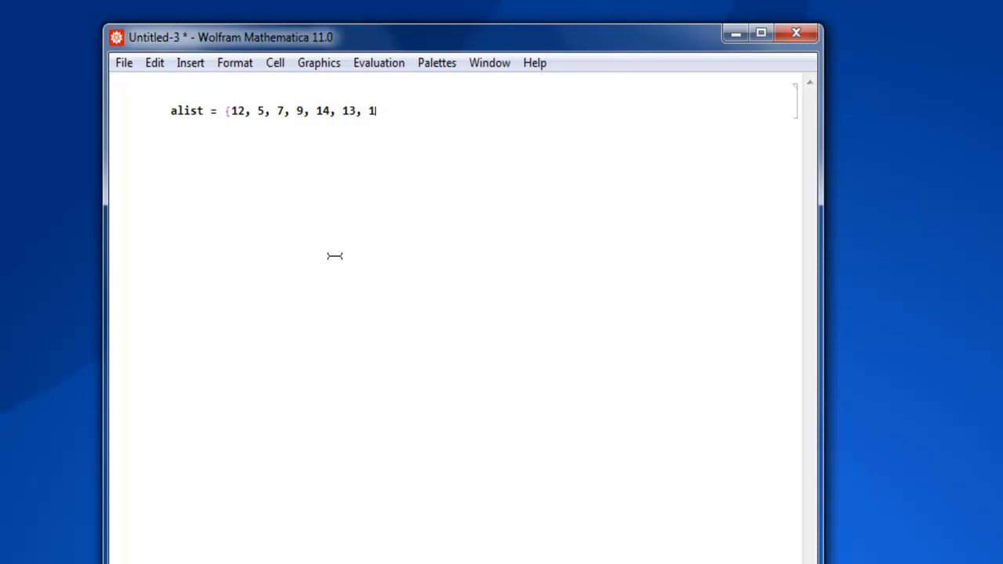
pyautogui.write(', 91,')
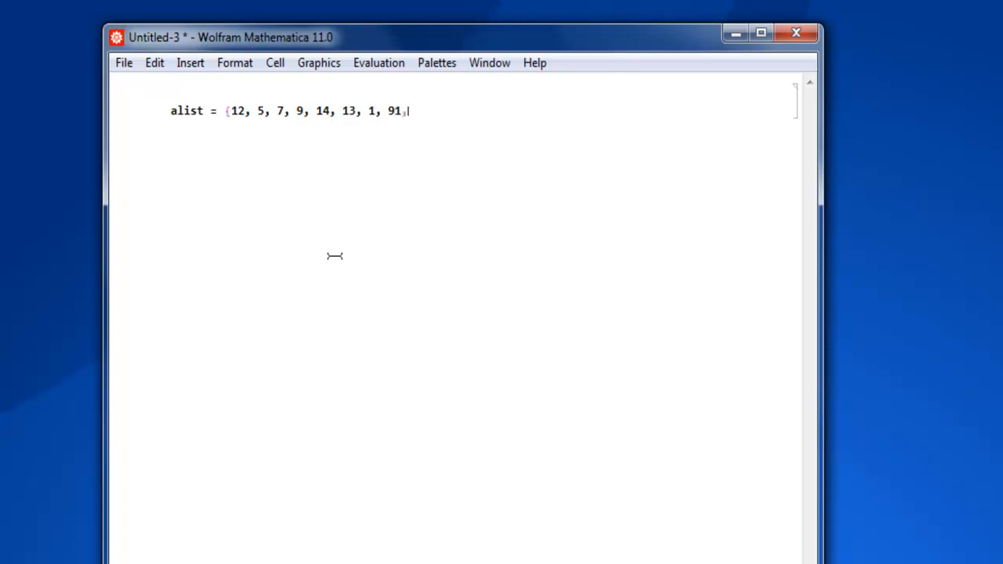
pyautogui.write(', 84')
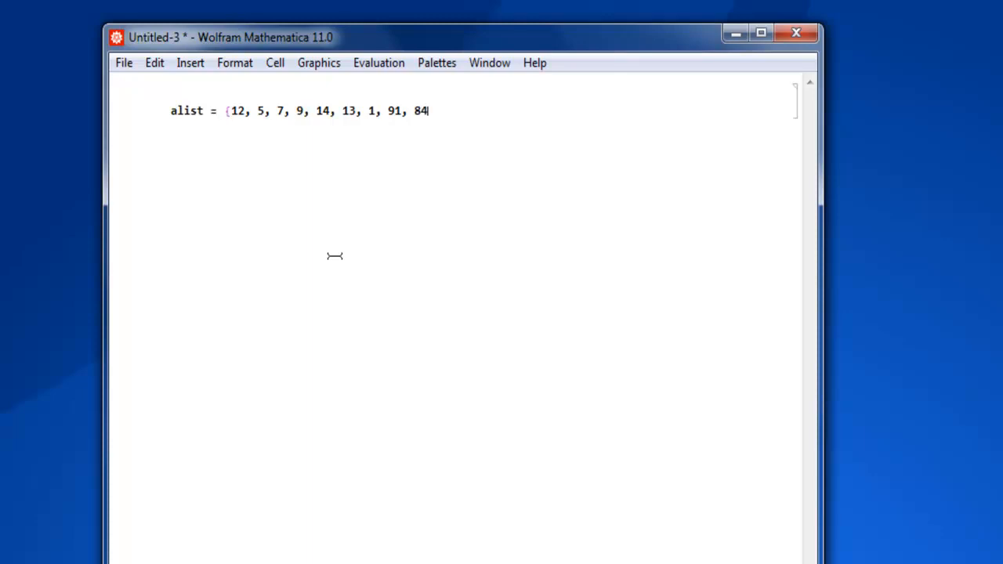
pyautogui.write('}')
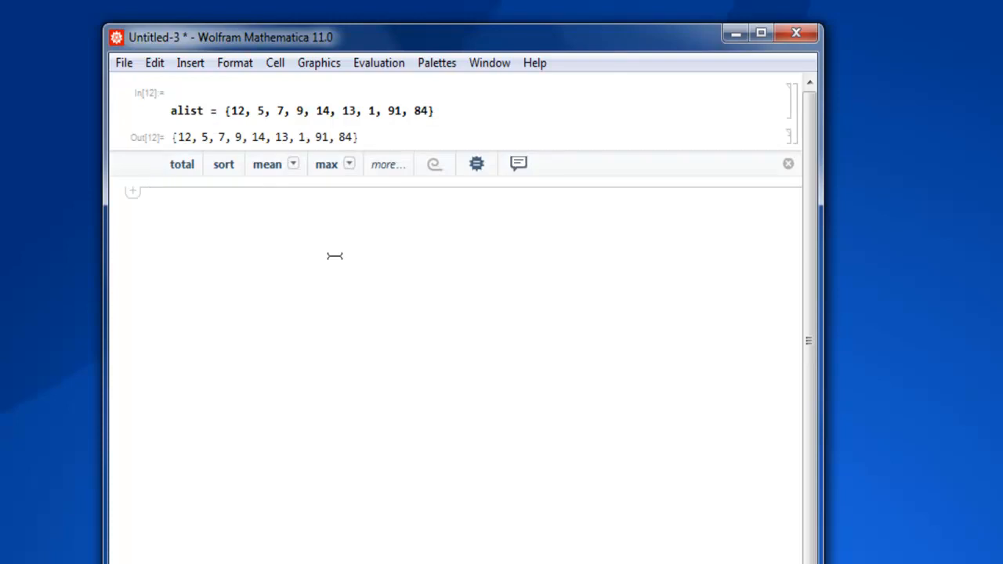
# Evaluate Mean[alist] to get the exact fraction 236/9.
pyautogui.write('Me')
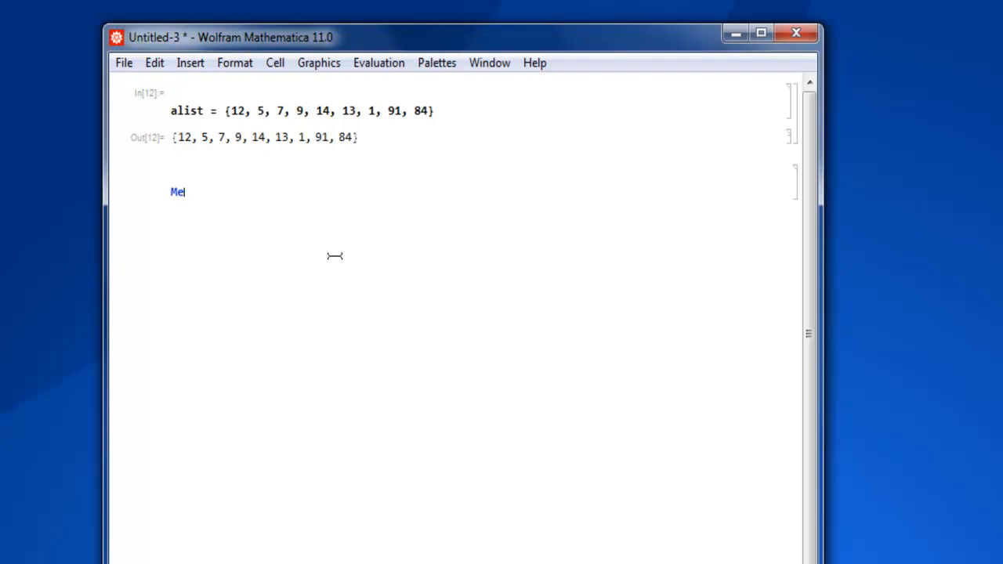
pyautogui.write('an')
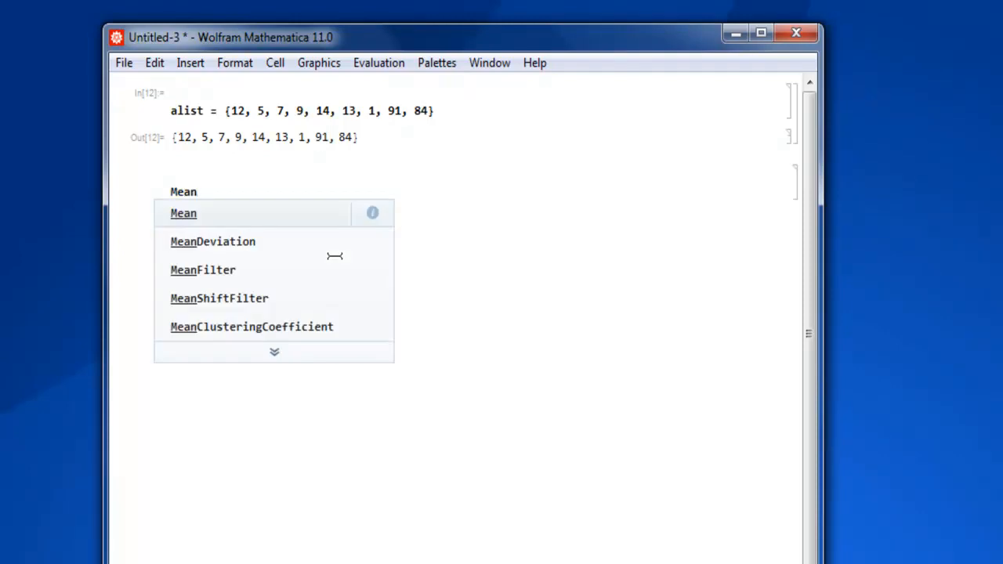
pyautogui.click(183, 213)
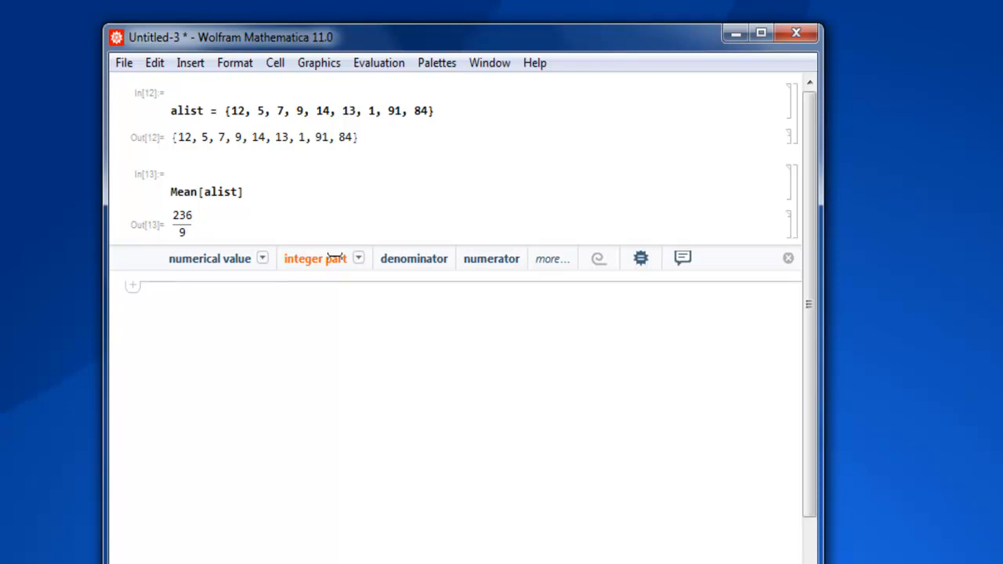
pyautogui.moveTo(210, 258)
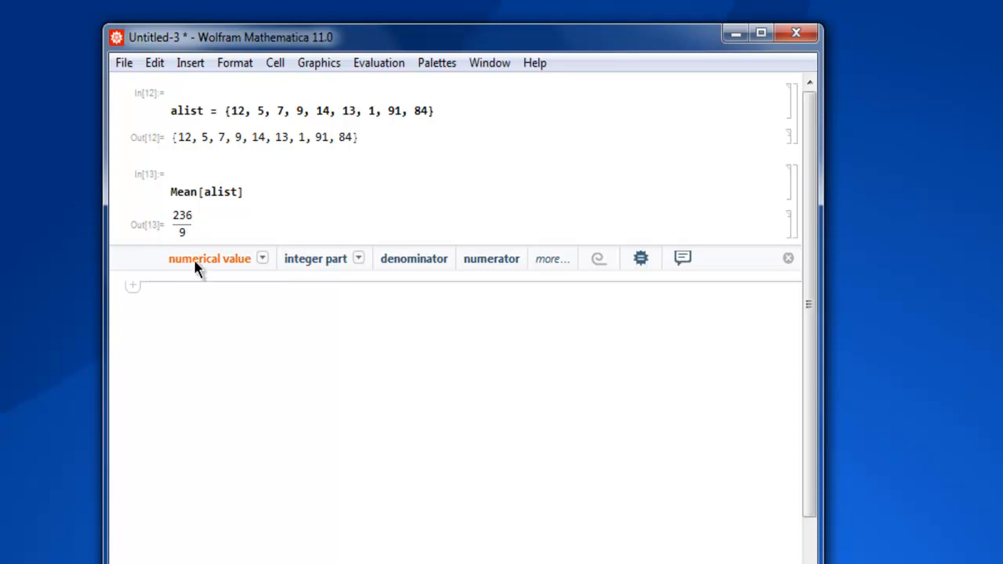
pyautogui.click(210, 258)
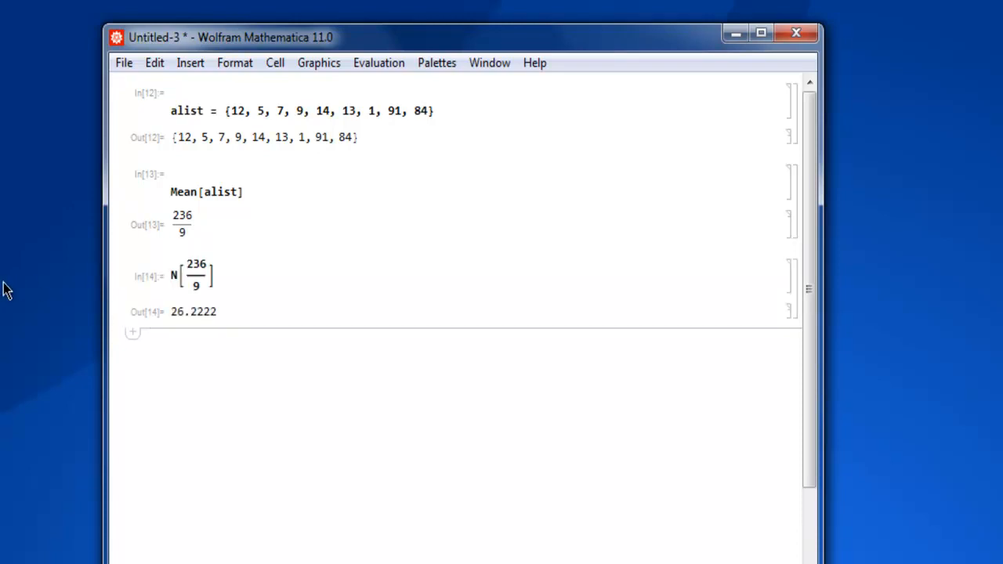
# Evaluate N[Mean[alist]] to get the decimal mean 26.2222.
pyautogui.click(195, 310)
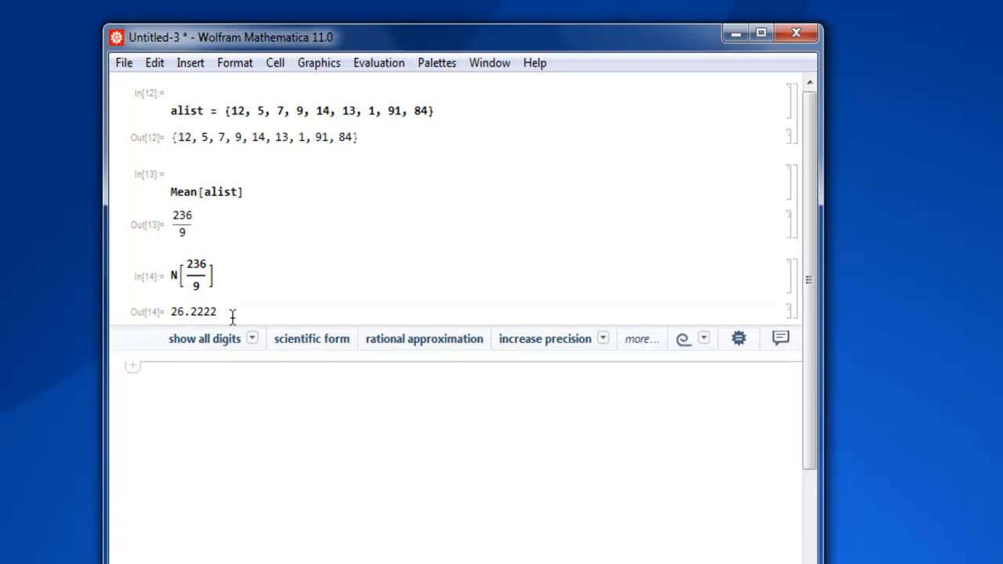
pyautogui.scroll(-3)
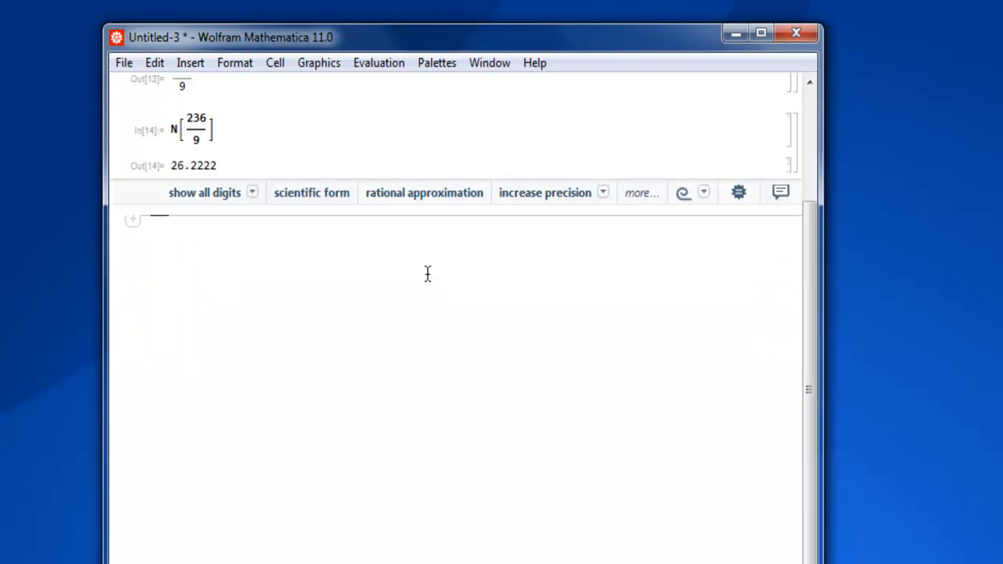
pyautogui.write('N[Mean[')
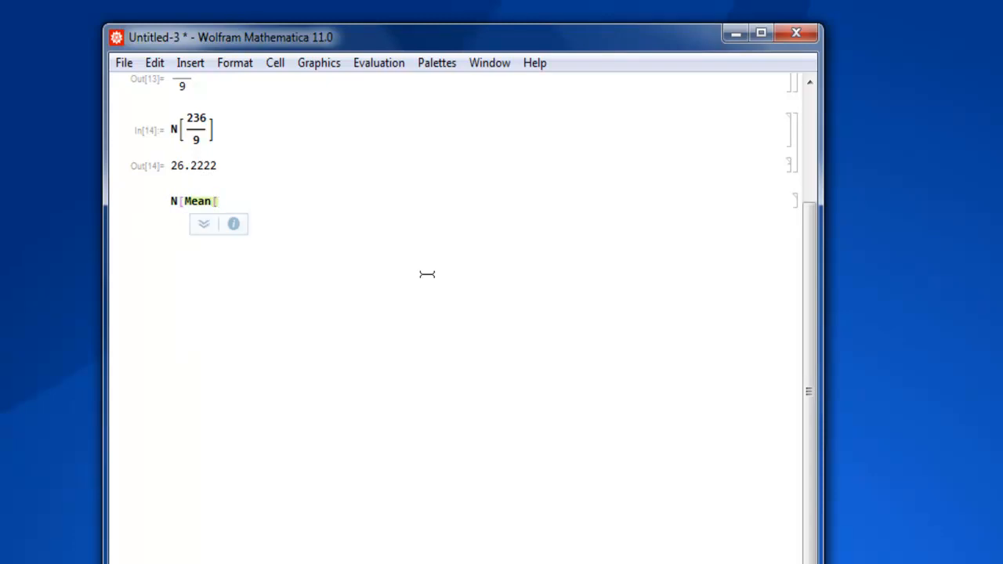
pyautogui.write('alist]]')
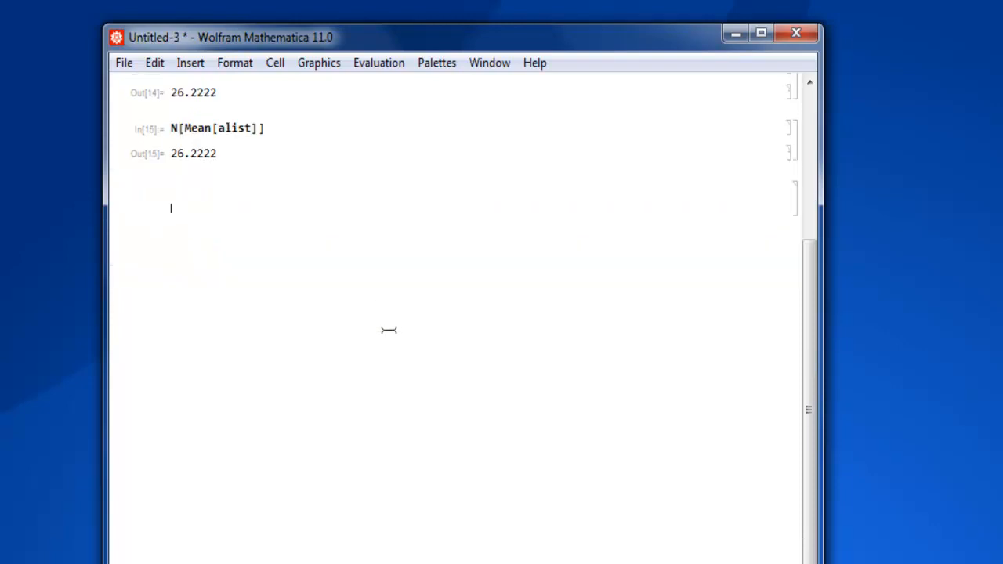
# Evaluate Median[alist] to get the result 12.
pyautogui.write('Medi')
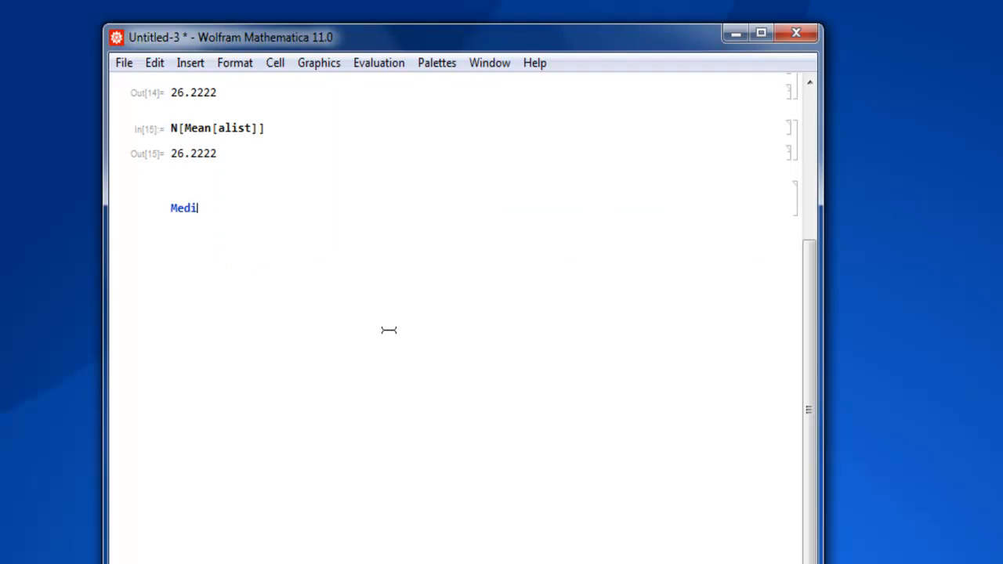
pyautogui.write('an')
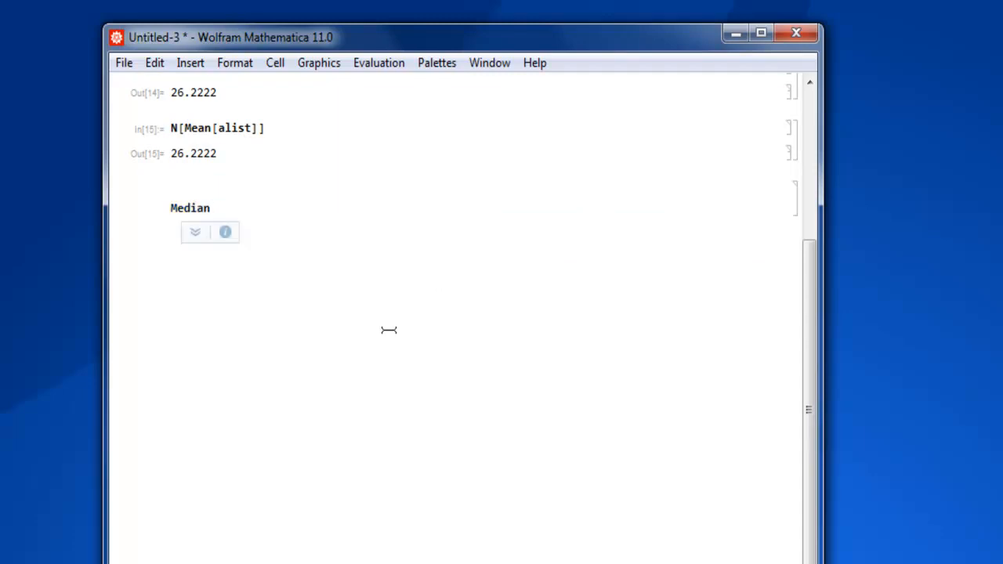
pyautogui.write('[')
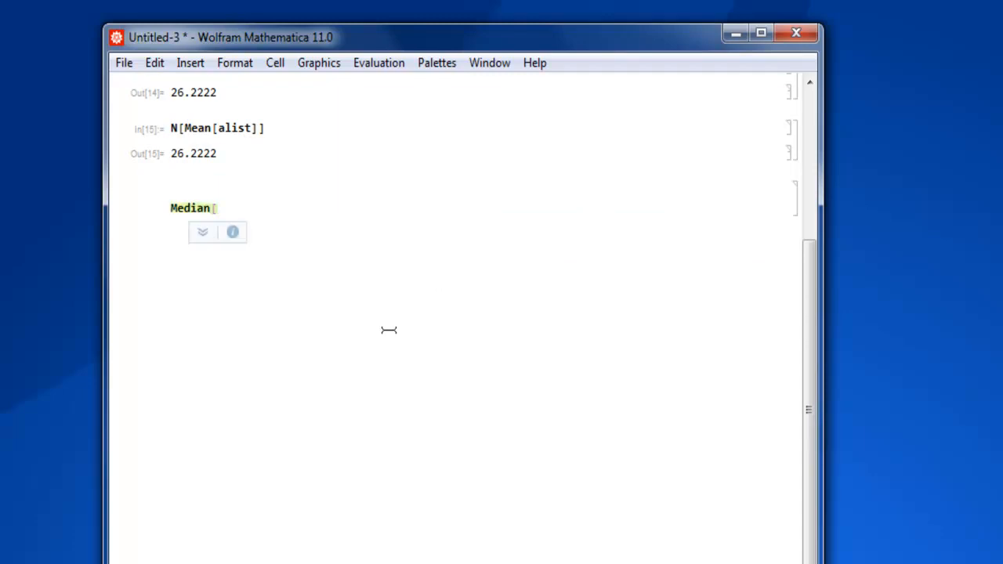
pyautogui.write('alist]')
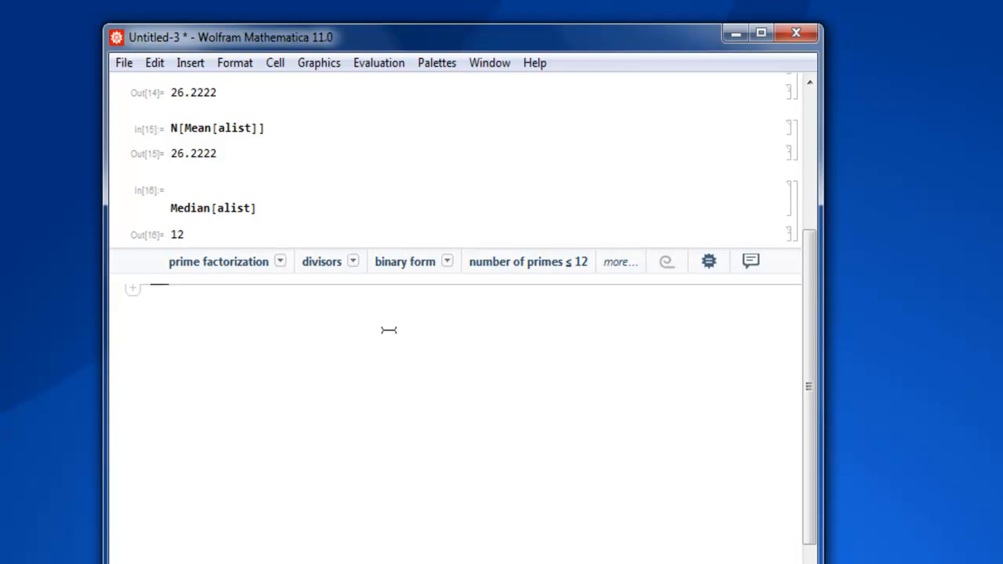
pyautogui.moveTo(371, 226)
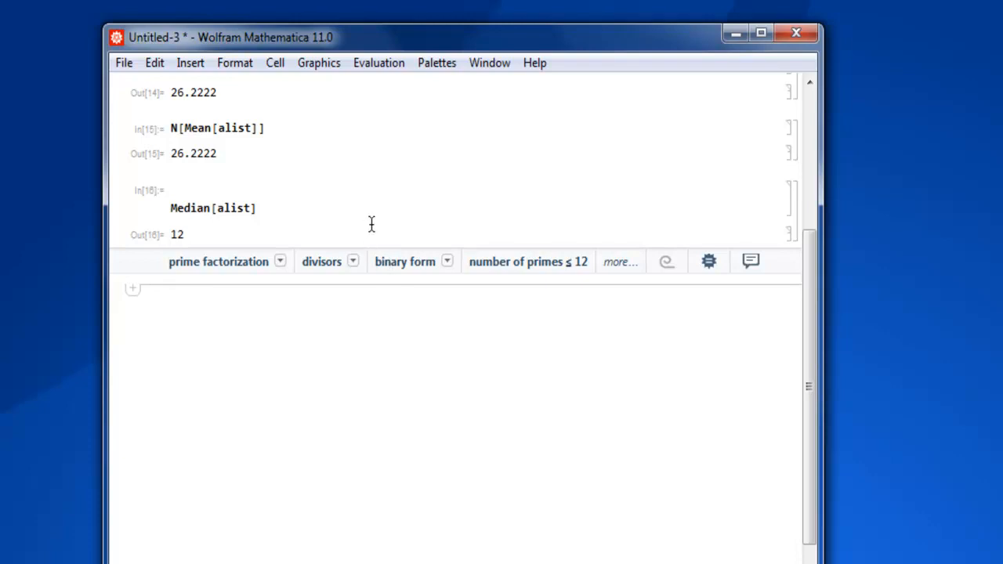
pyautogui.scroll(3)
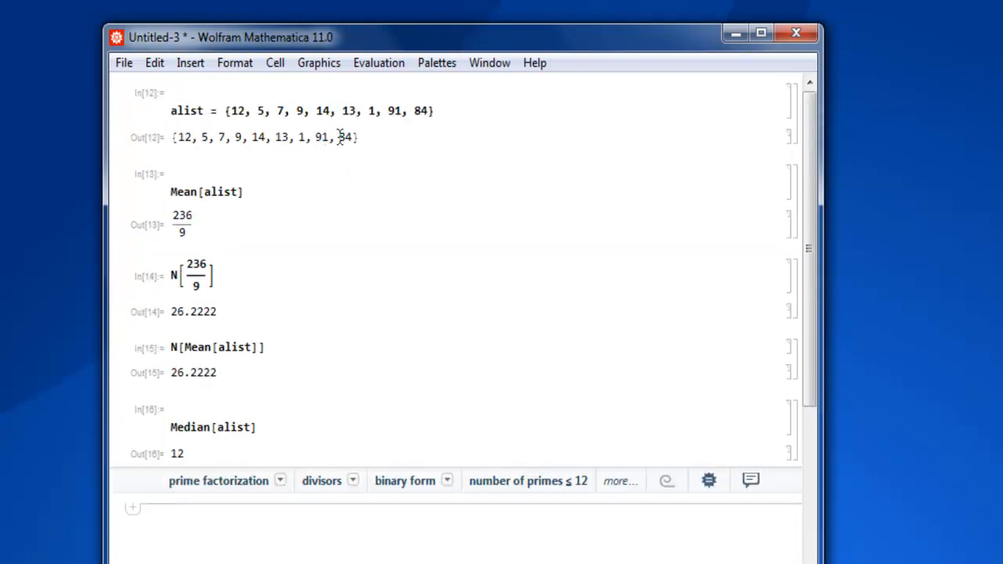
pyautogui.scroll(-3)
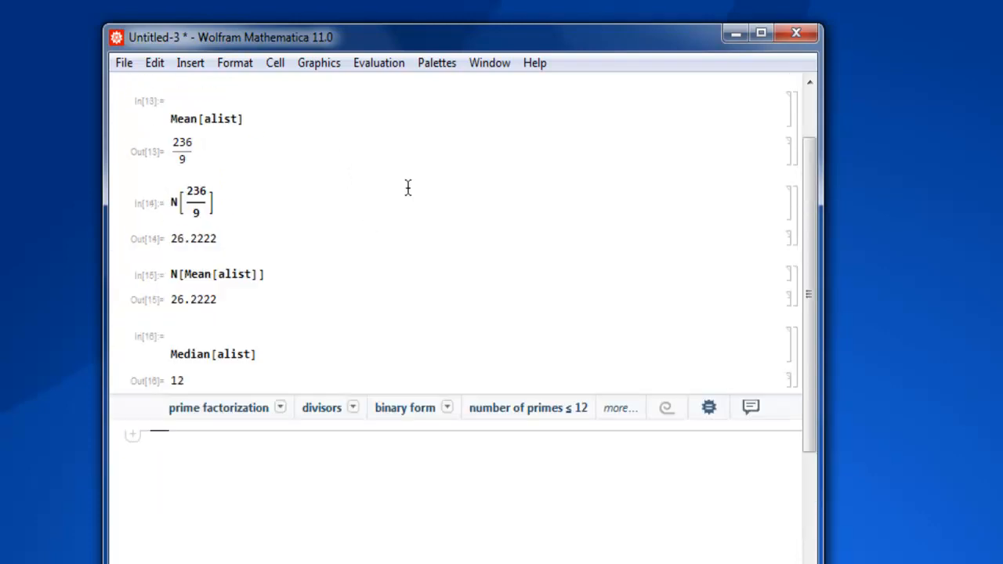
pyautogui.scroll(-3)
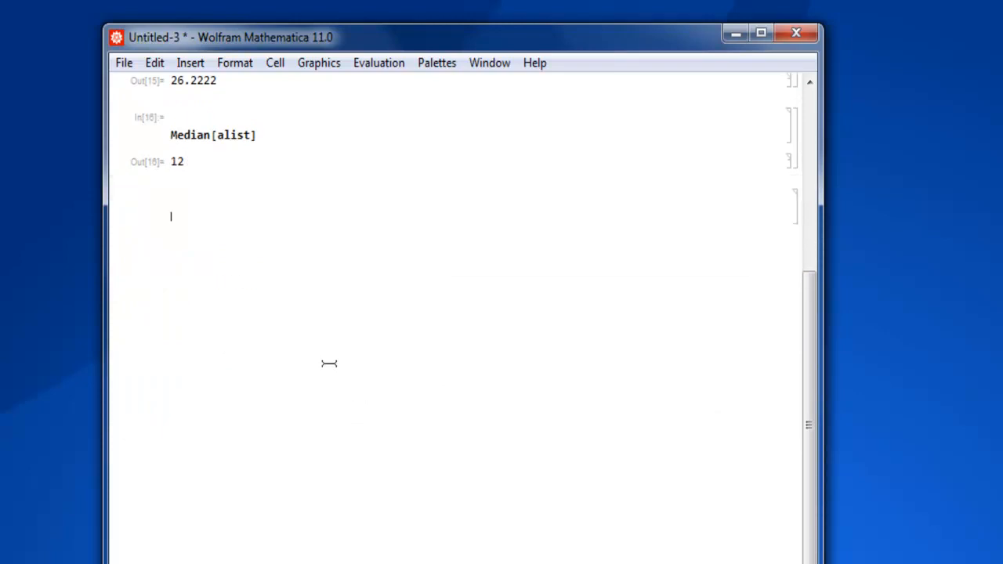
# Evaluate alist = Append[alist, 14], extending the list to {12, 5, 7, 9, 14, 13, 1, 91, 84, 14}.
pyautogui.write('alist')
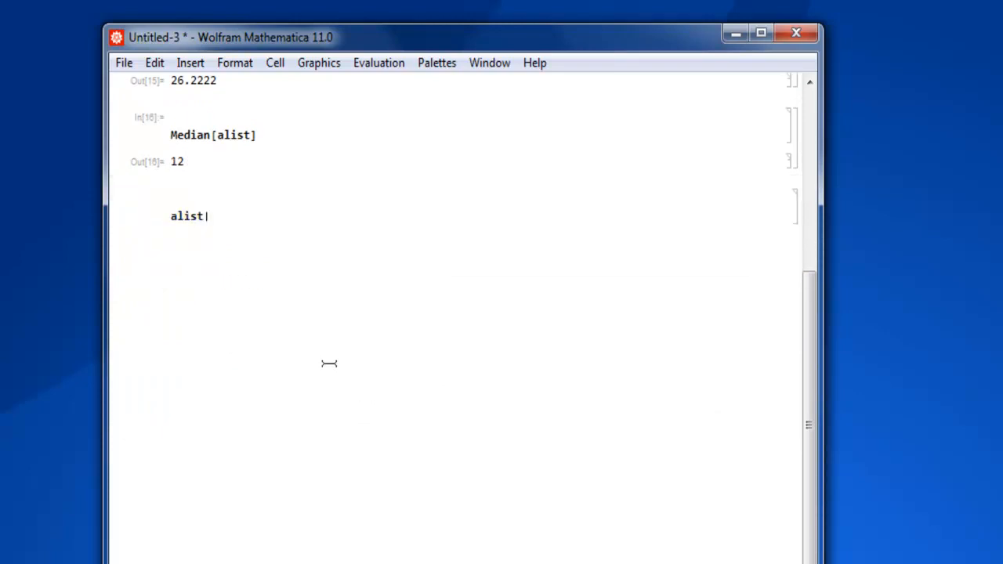
pyautogui.write('= App')
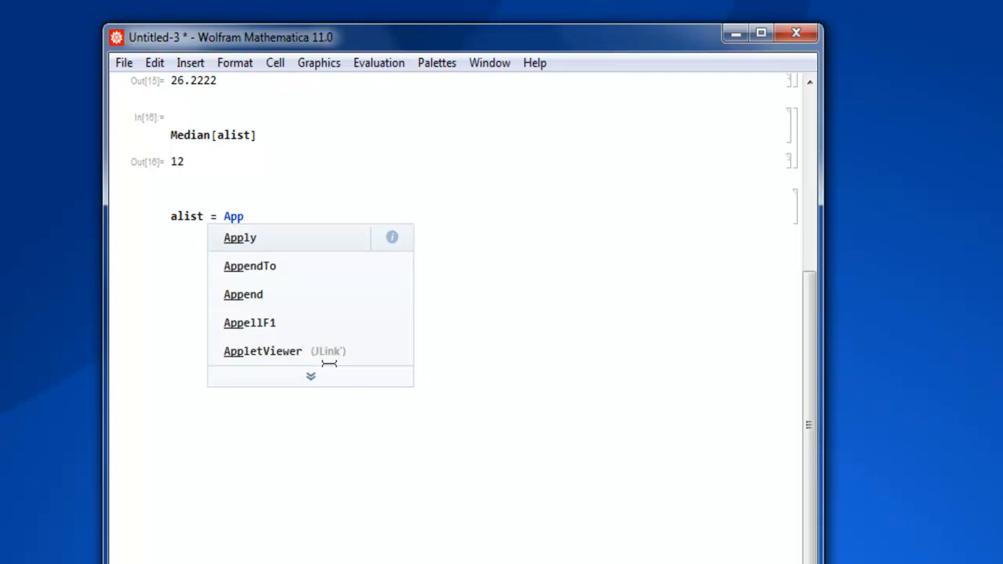
pyautogui.click(243, 295)
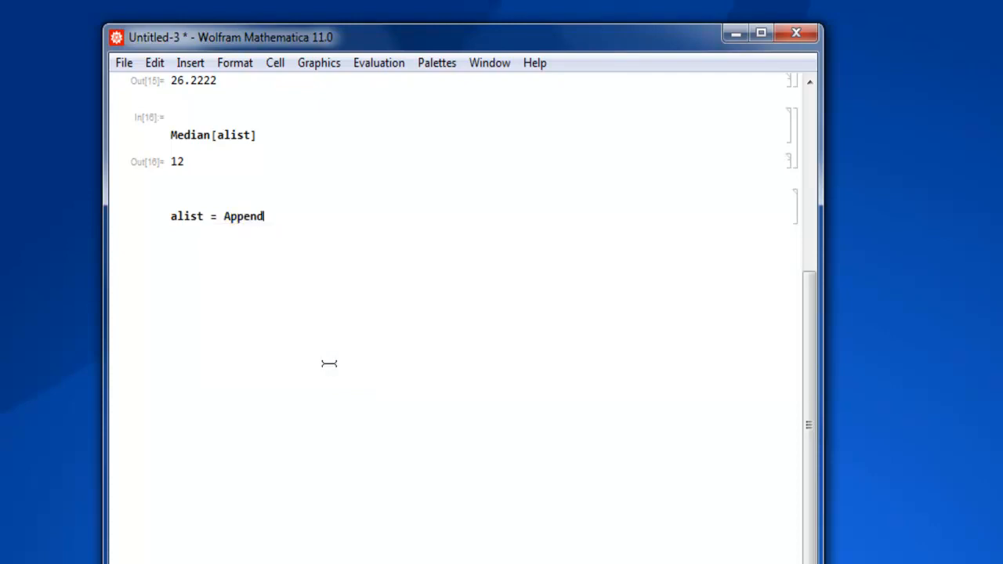
pyautogui.write('[')
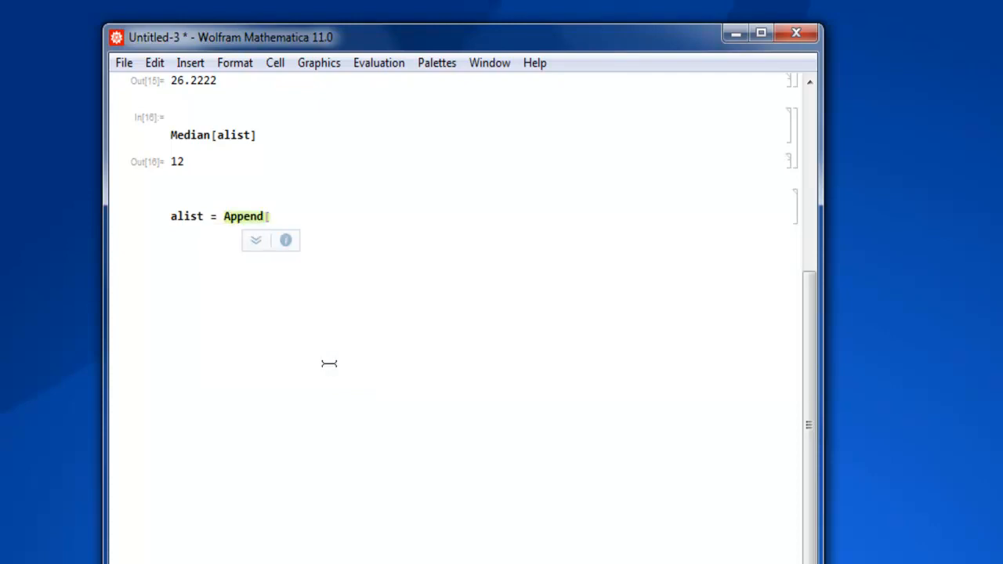
pyautogui.write('alist,')
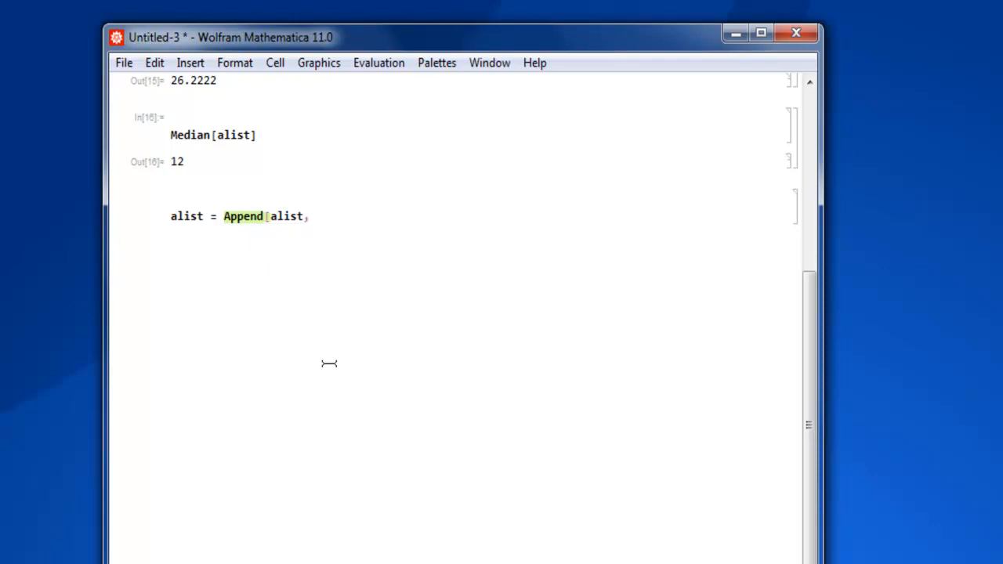
pyautogui.write('1')
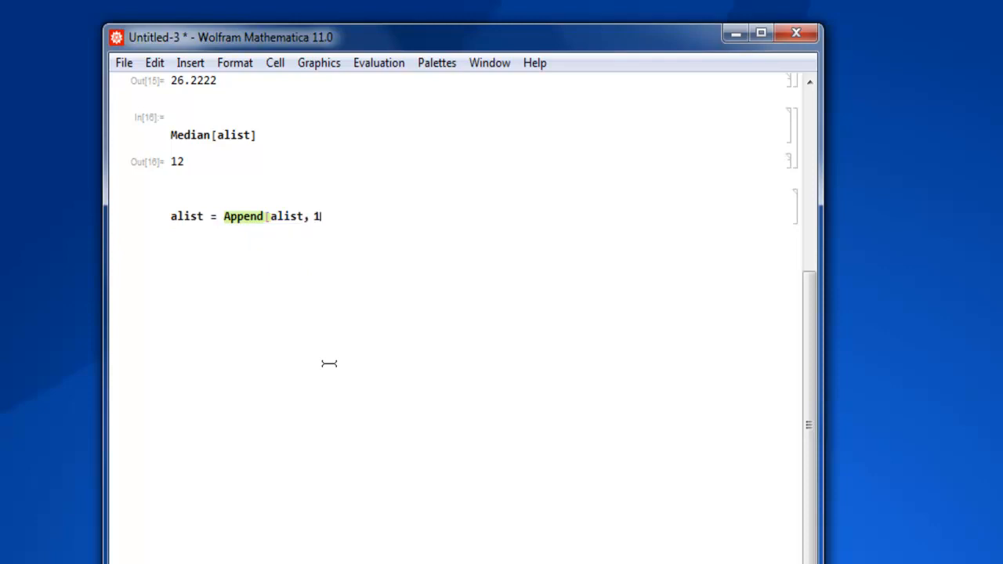
pyautogui.press('shift+enter')
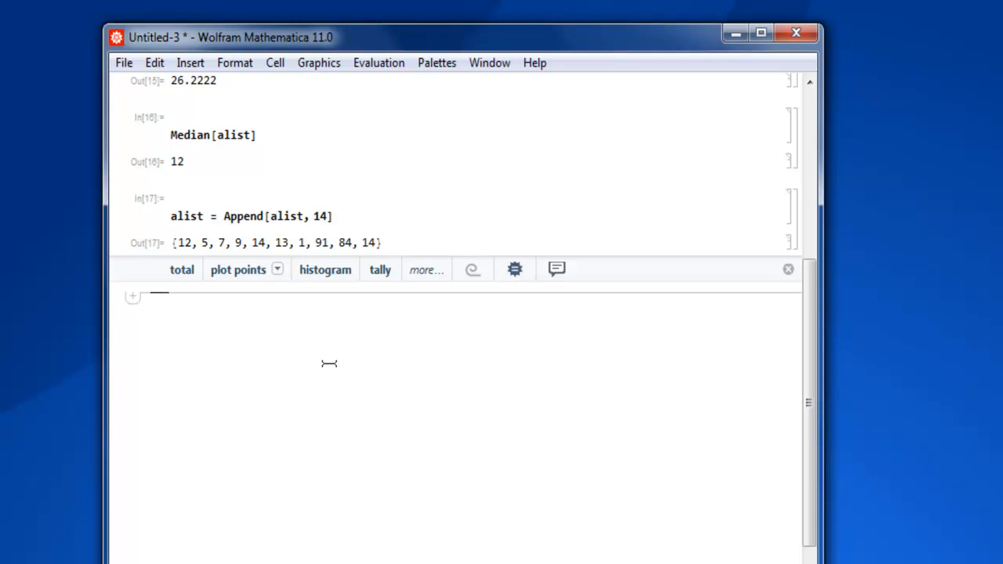
pyautogui.click(789, 269)
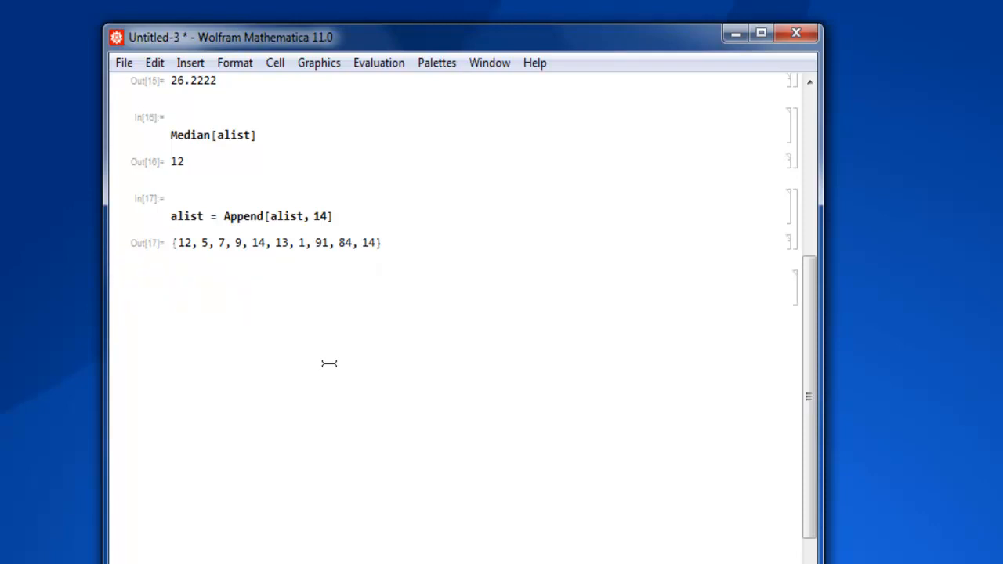
# Evaluate Commonest[alist] to get {14} as the most frequent value.
pyautogui.write('C')
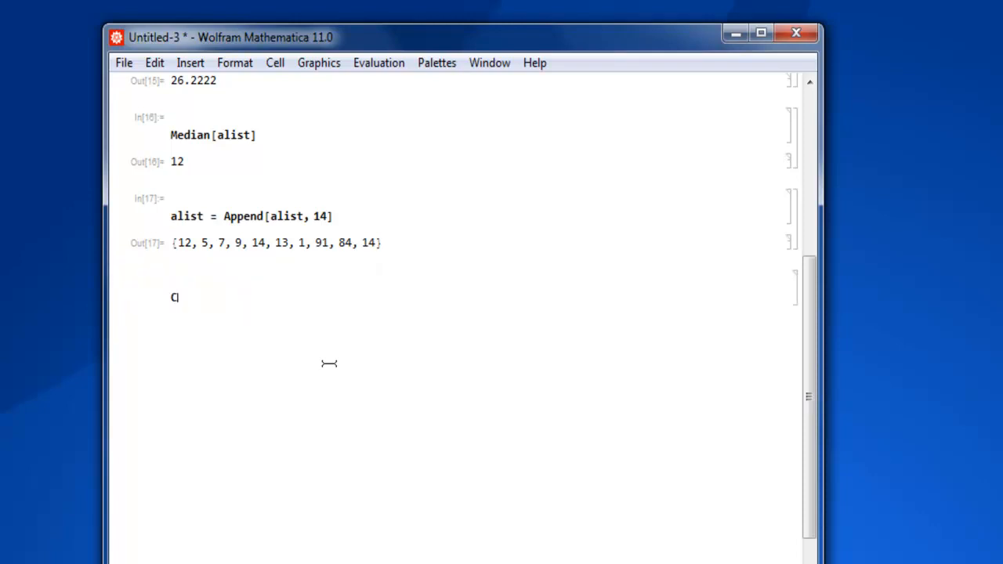
pyautogui.write('omm')
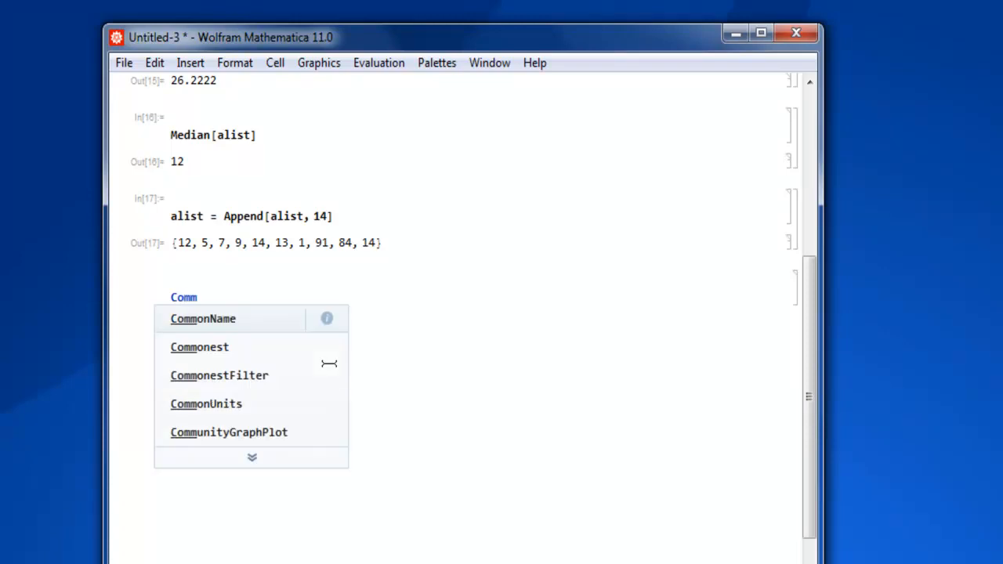
pyautogui.click(199, 348)
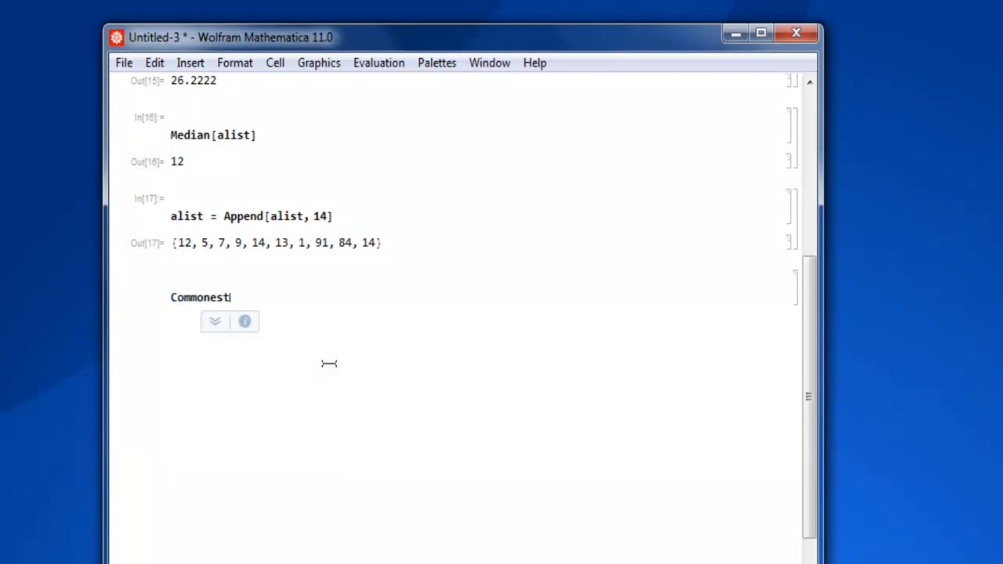
pyautogui.write('[')
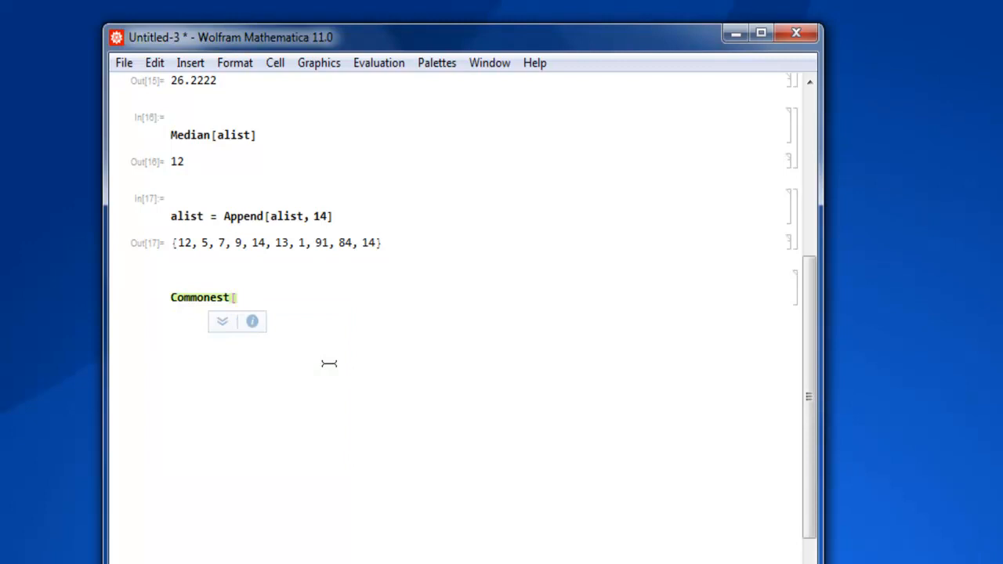
pyautogui.write('alist]')
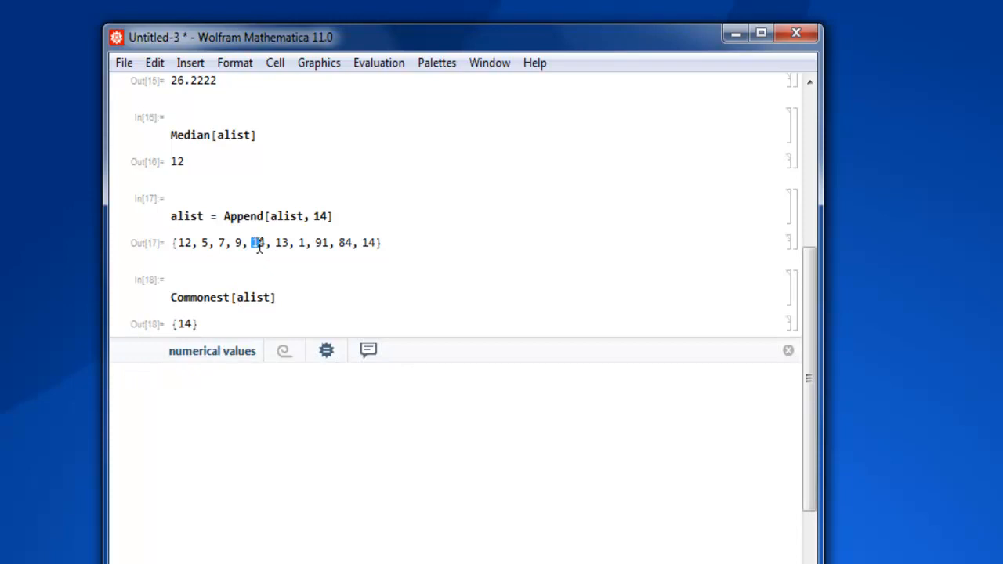
pyautogui.click(257, 242)
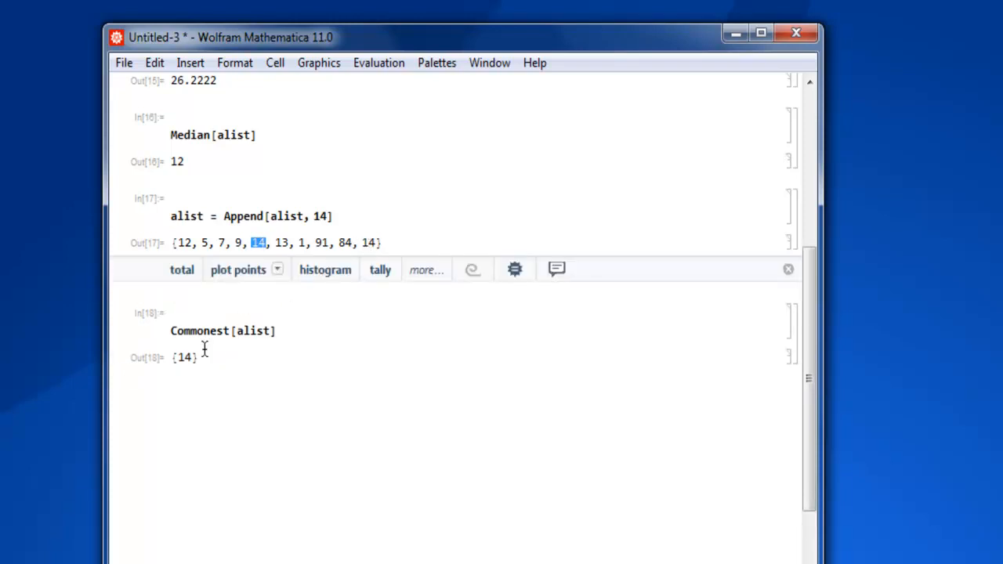
pyautogui.scroll(-3)
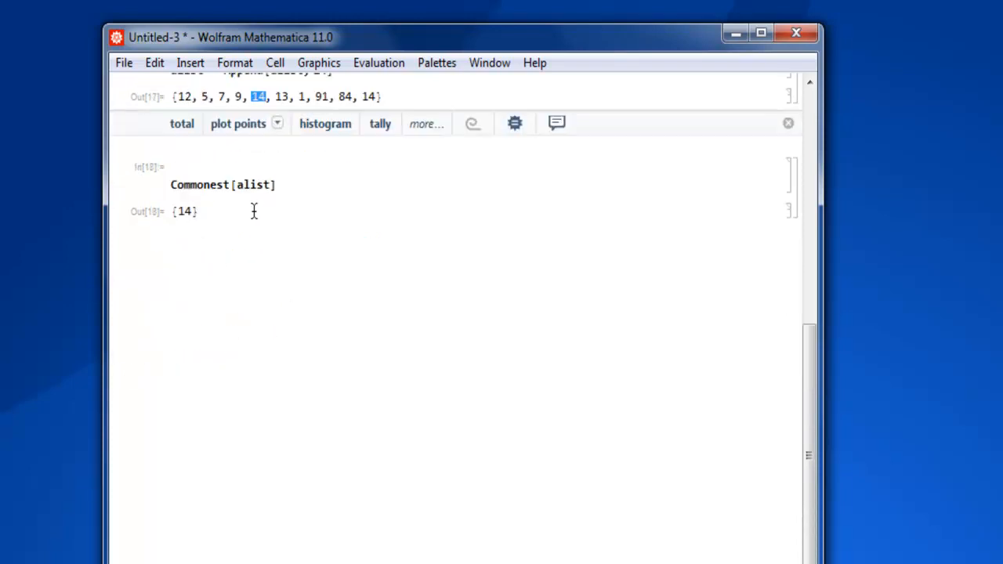